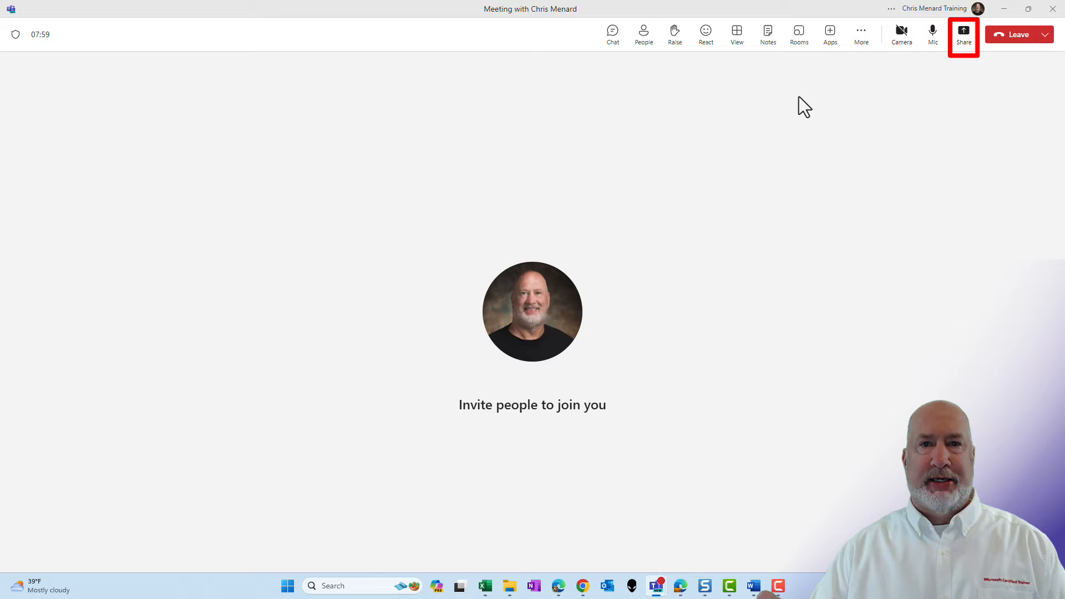
mouse_move(931, 34)
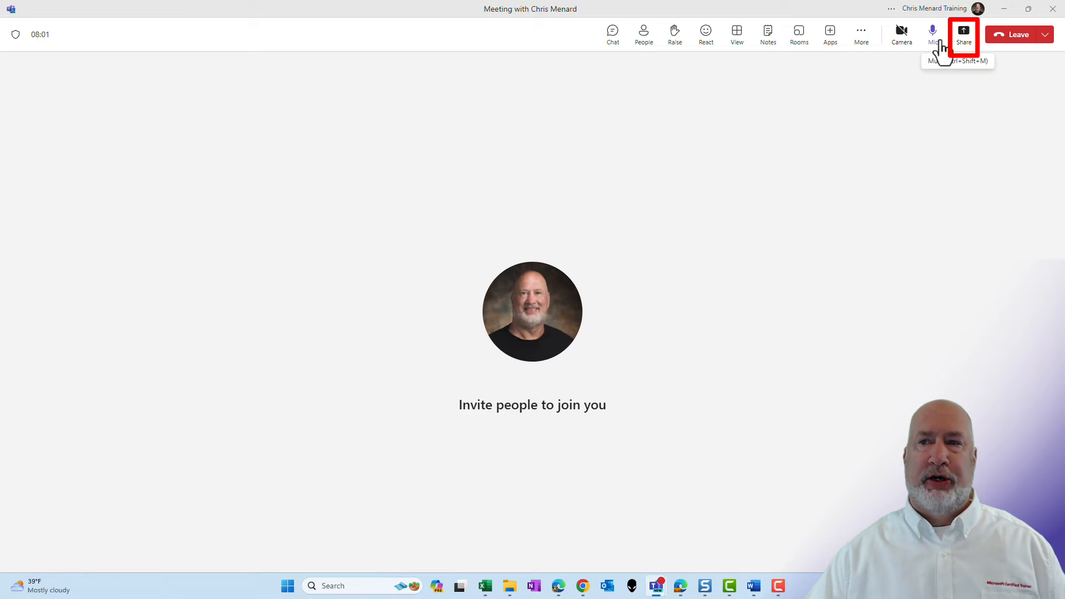
Open the meeting's Share content panel listing screens, windows, Whiteboard and PowerPoint Live
click(964, 34)
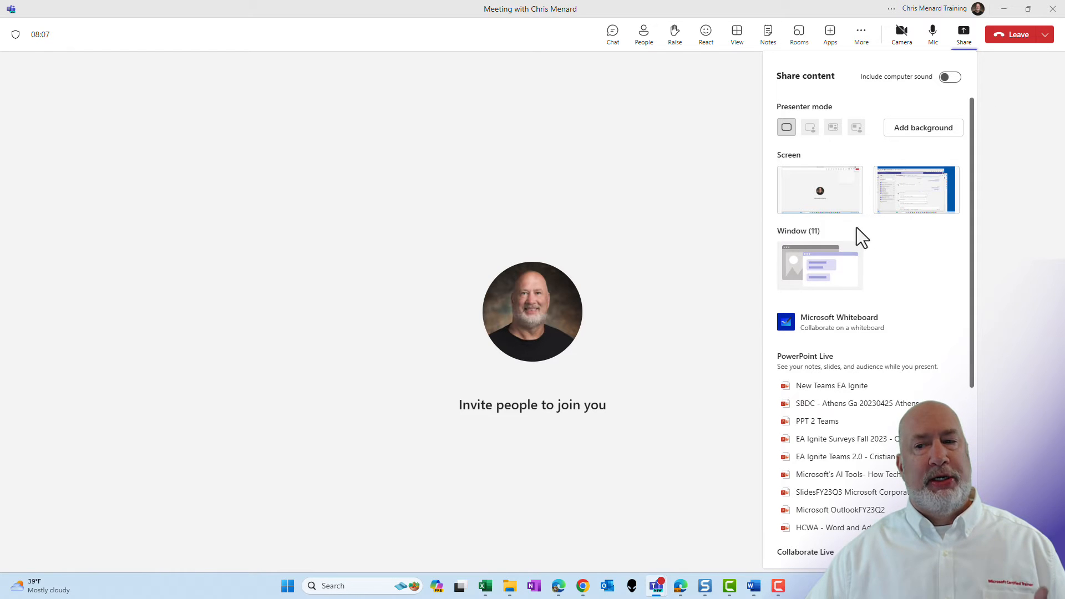
mouse_move(842, 265)
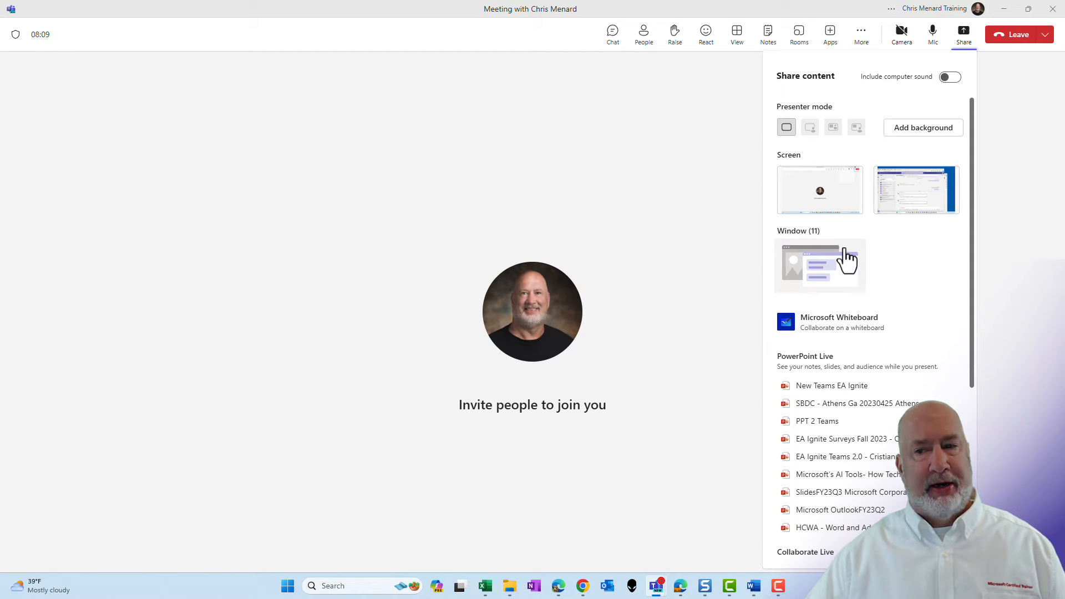
mouse_move(1011, 89)
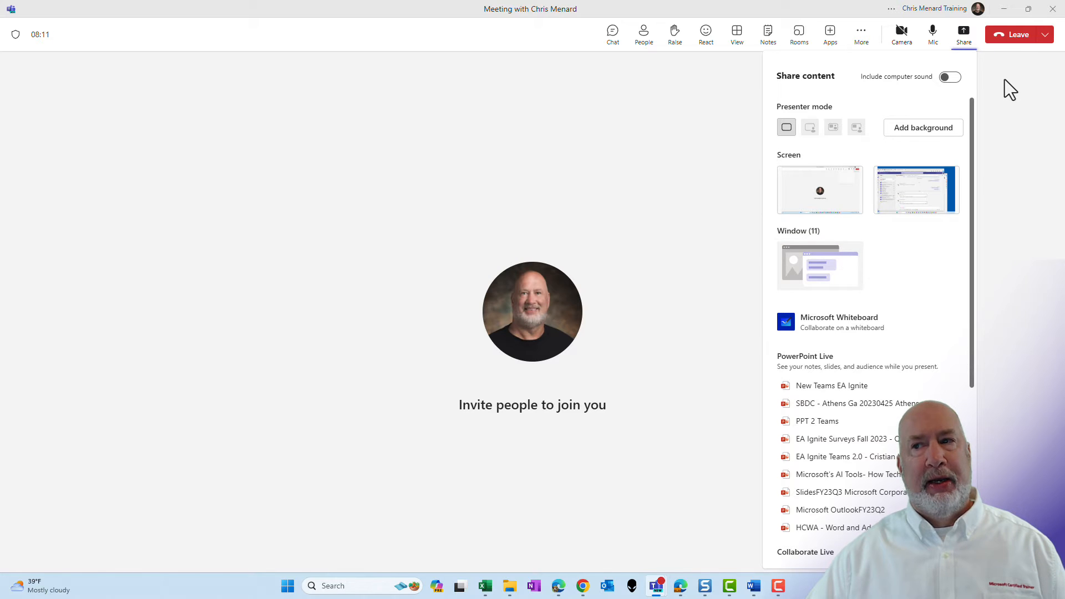
Dismiss the Share content panel so only the invite-people prompt remains
click(963, 32)
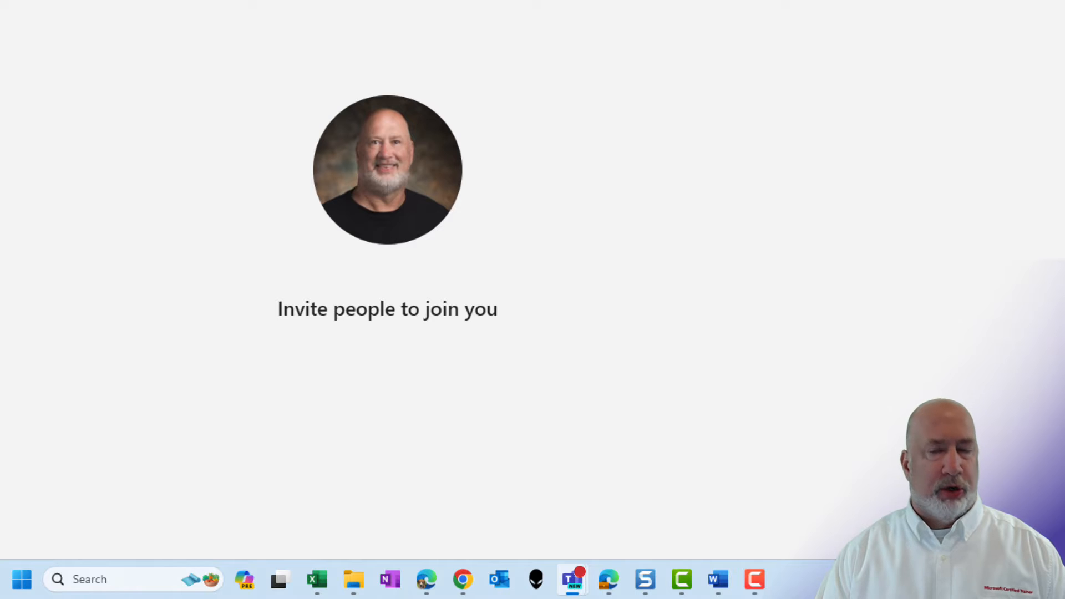
mouse_move(781, 8)
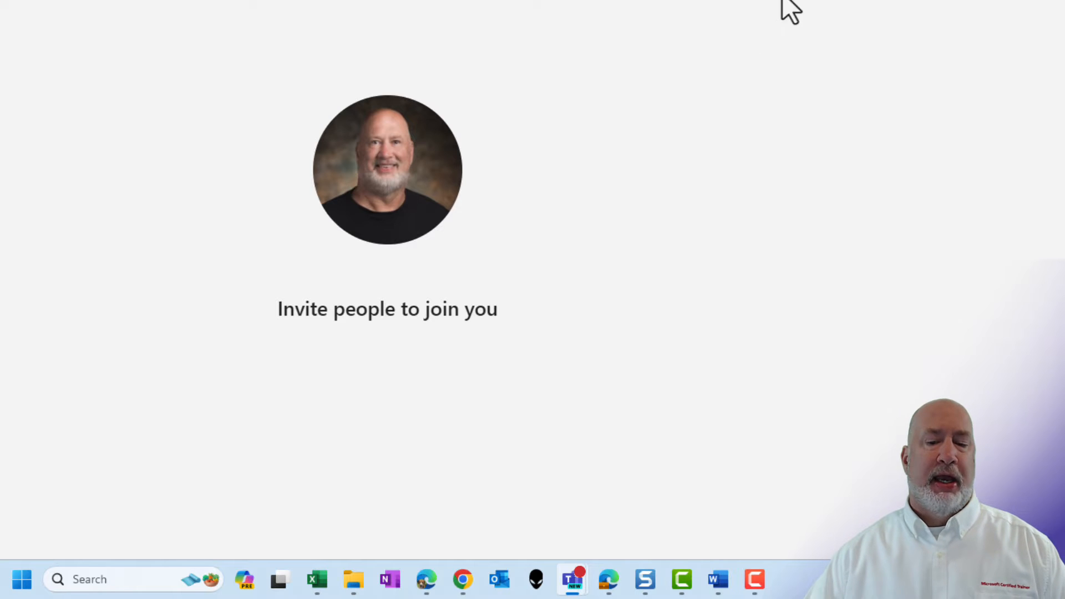
mouse_move(365, 497)
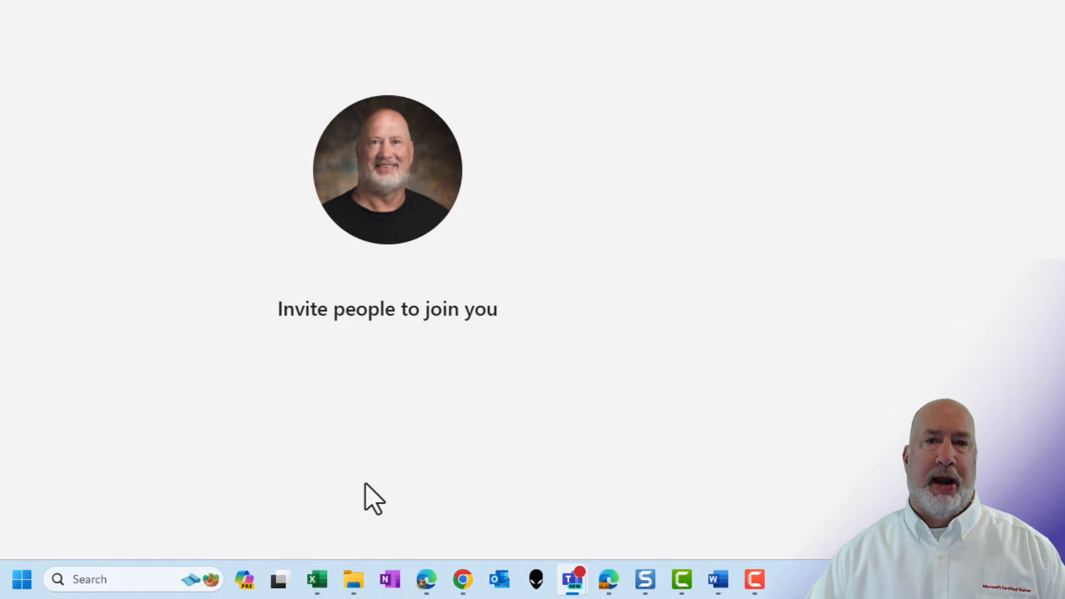
mouse_move(318, 580)
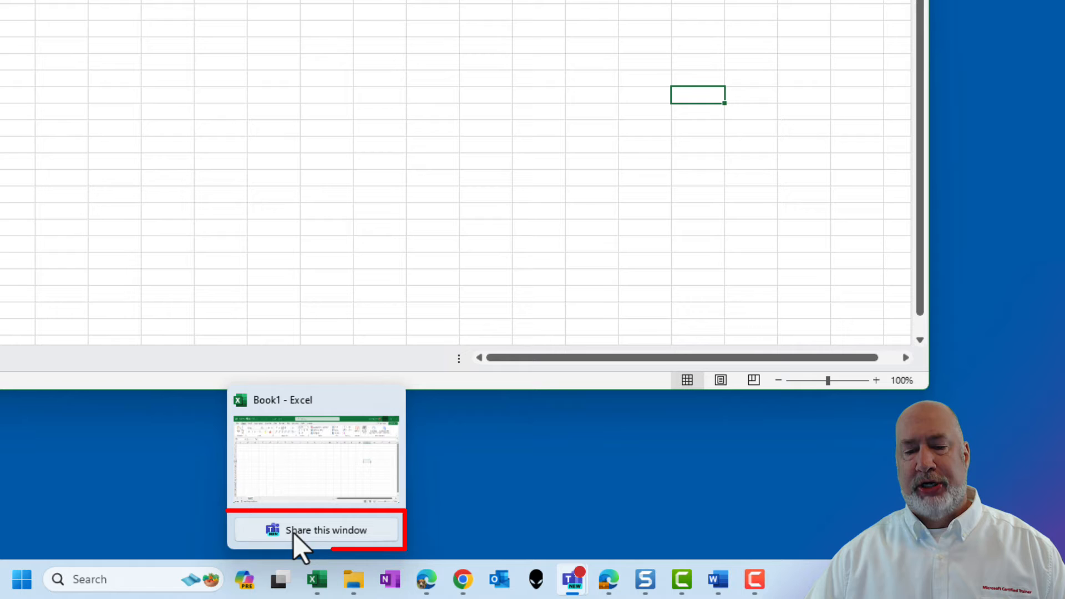
Share the Book1 Excel window from its taskbar thumbnail and fill F2:I8 with 500
click(315, 530)
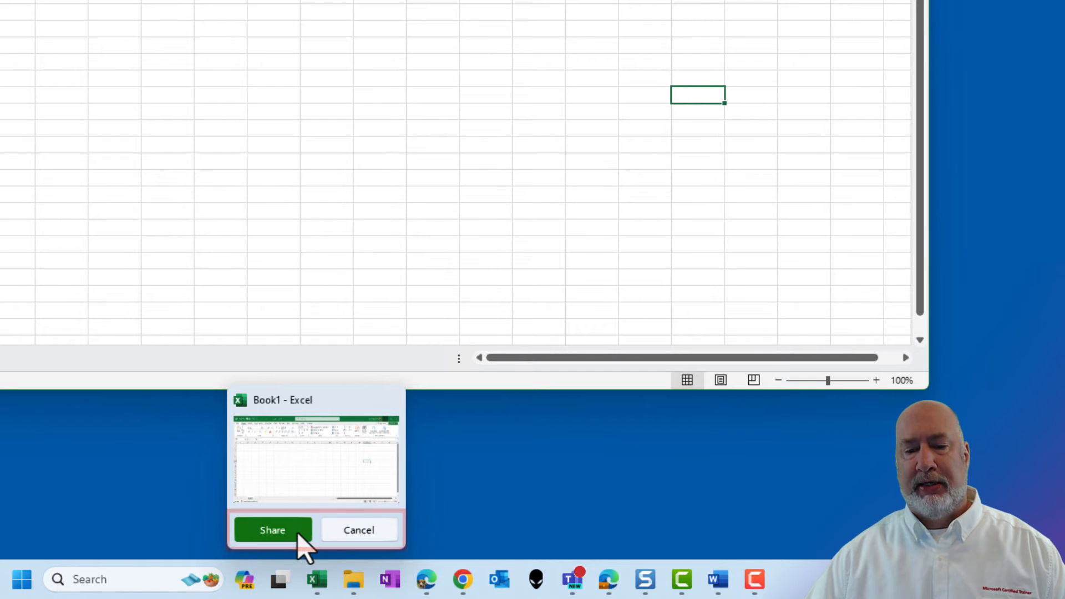
click(272, 530)
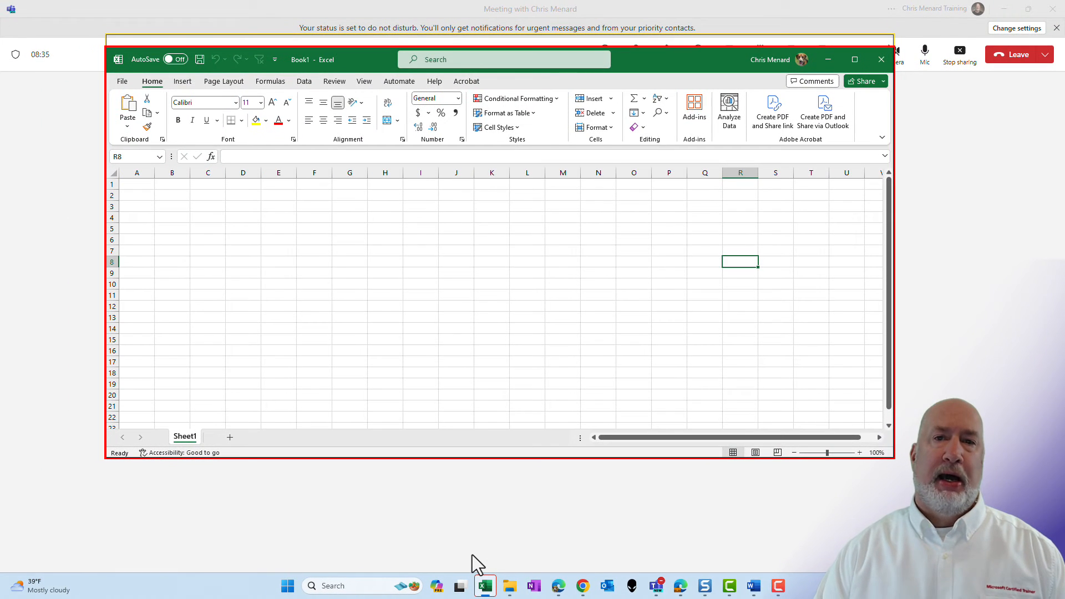
drag(314, 195, 421, 257)
text(500)
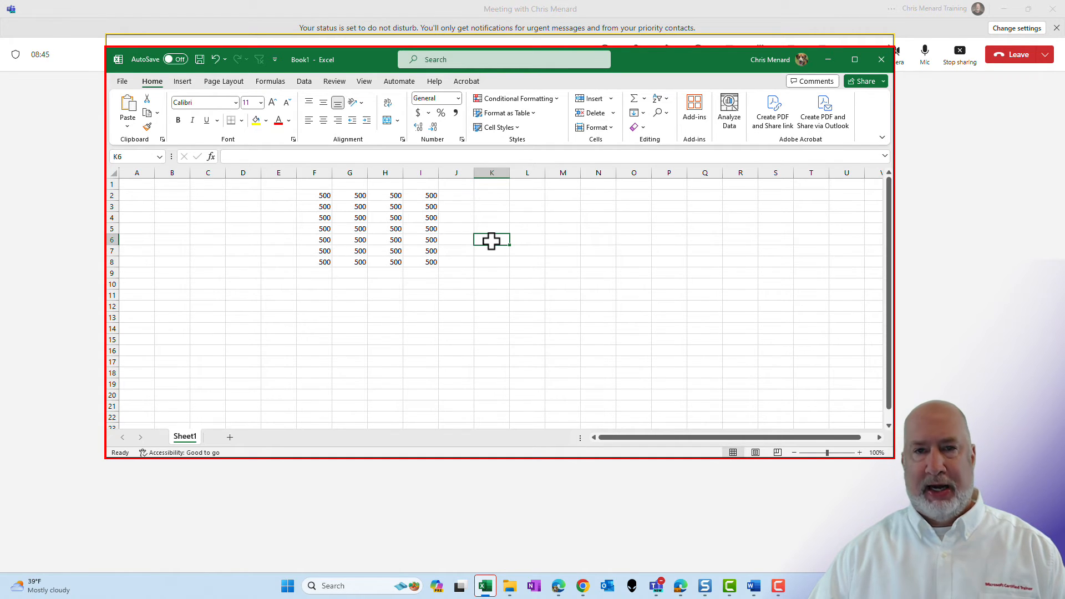
mouse_move(485, 586)
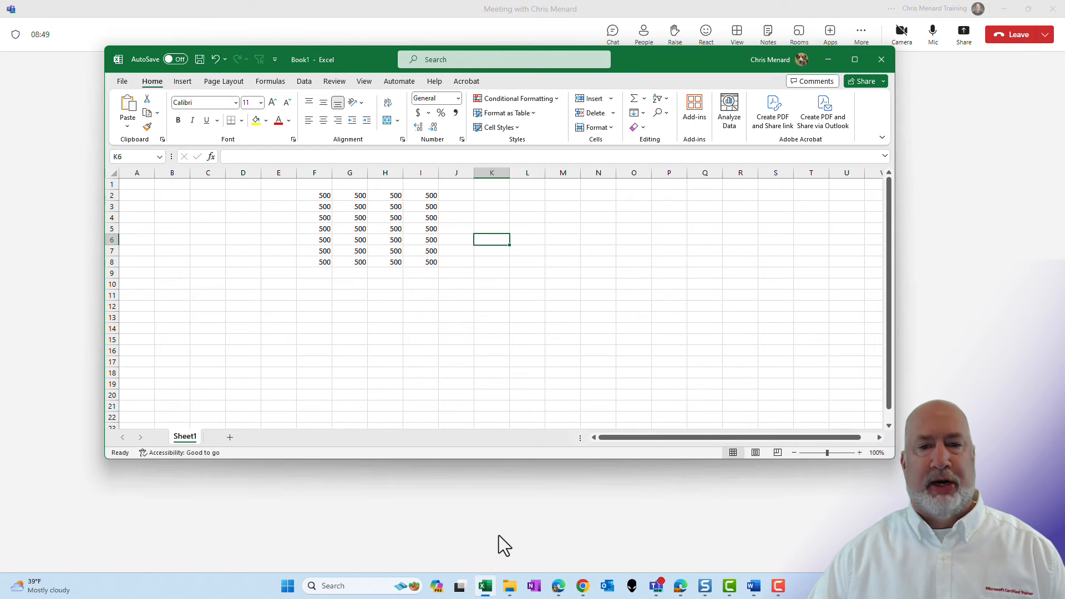
mouse_move(772, 105)
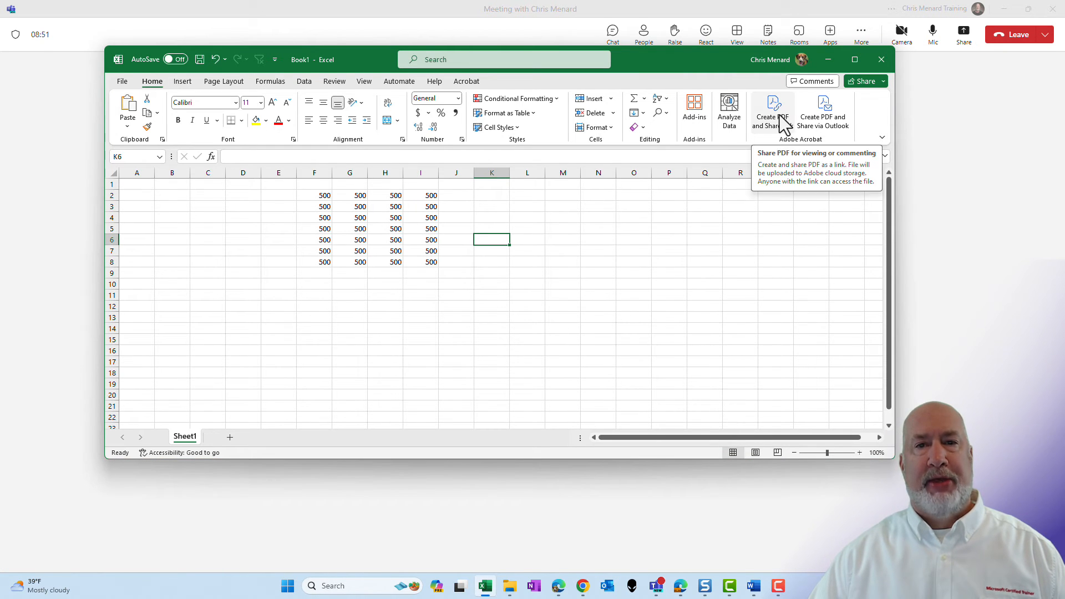
mouse_move(685, 558)
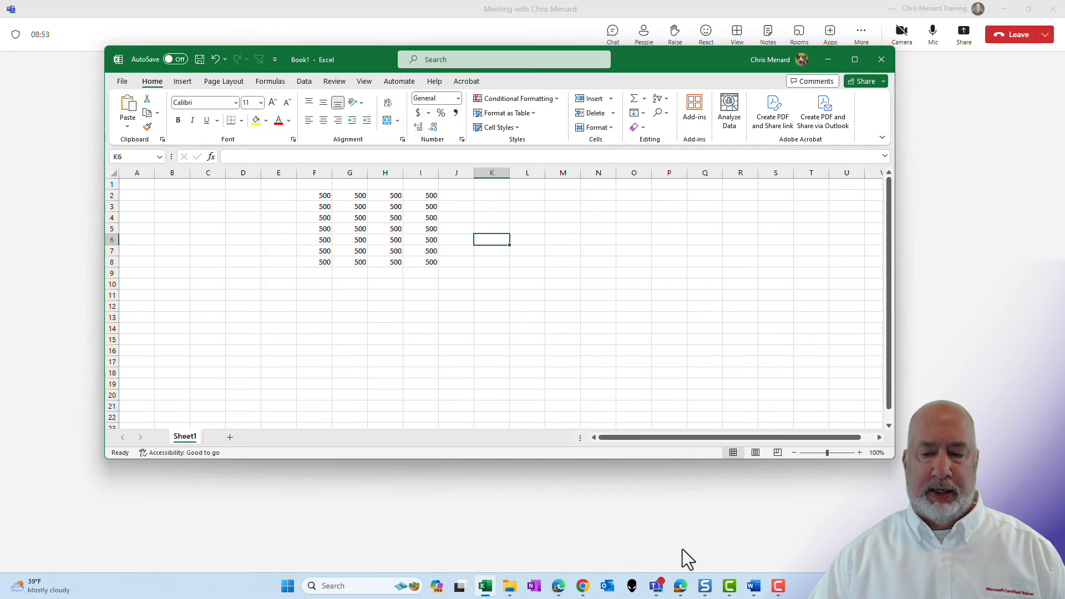
Share the website-images Word document window from its taskbar thumbnail
click(753, 586)
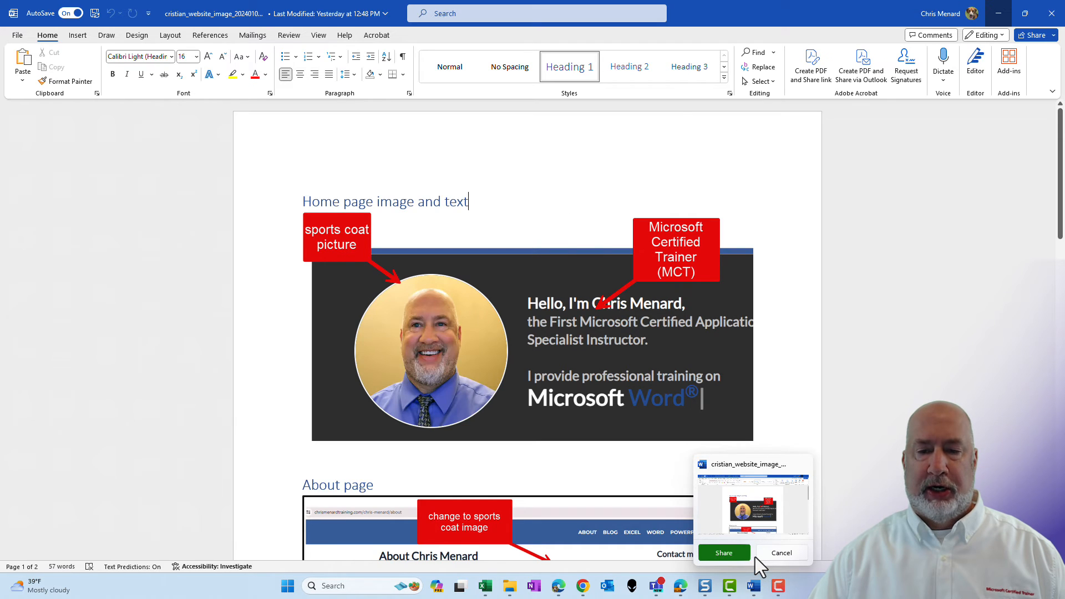
click(782, 553)
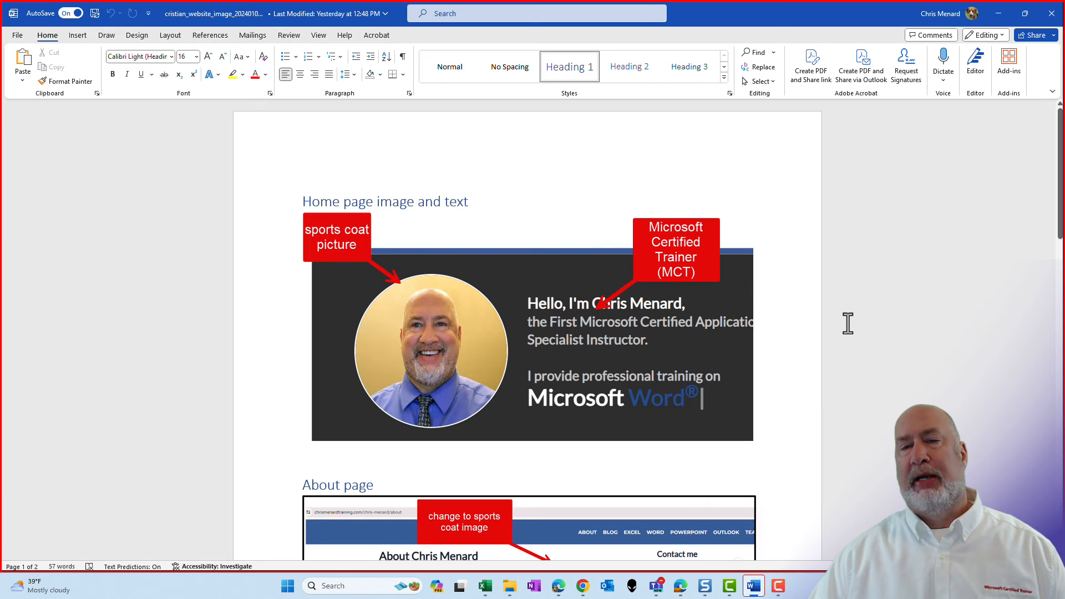